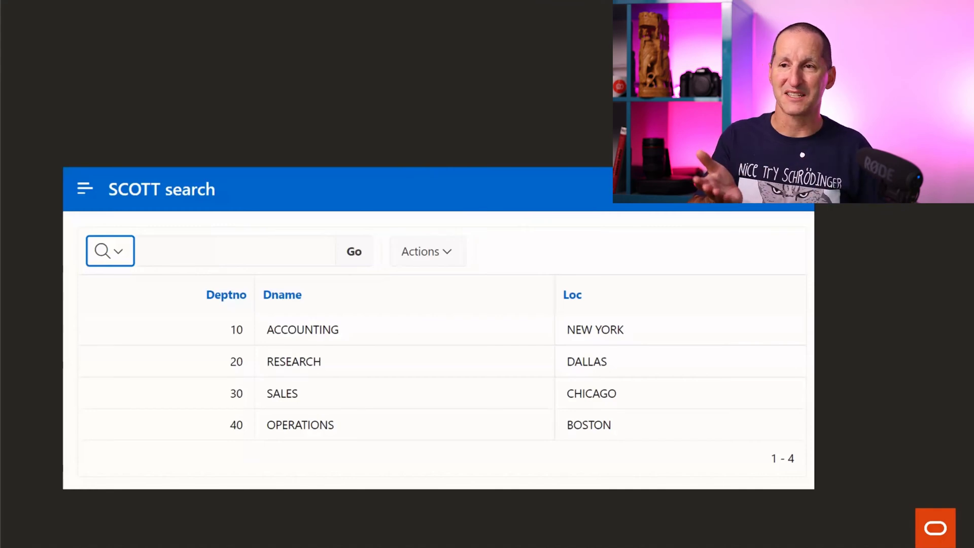
Step: Filter the SCOTT search report to rows containing 'sales', leaving SALES in CHICAGO
click(235, 250)
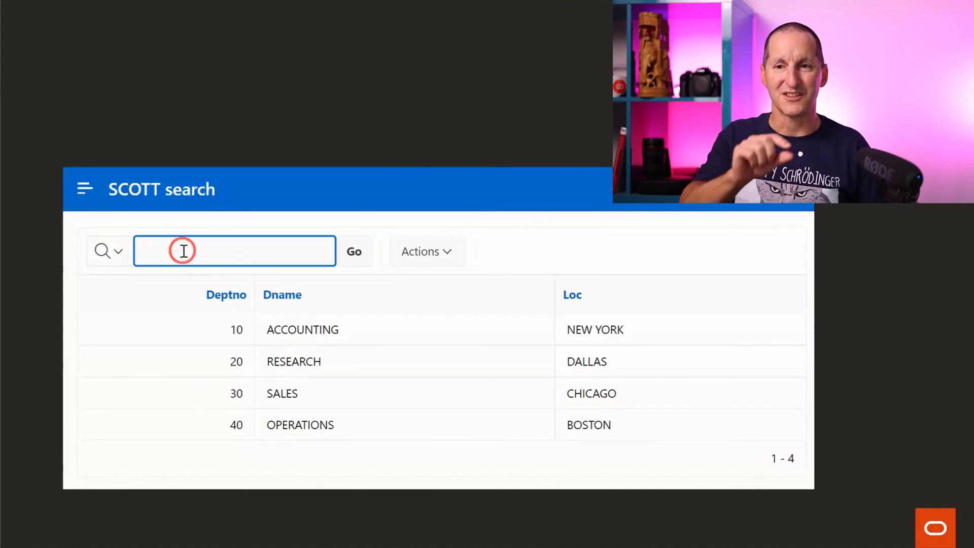
text(sales)
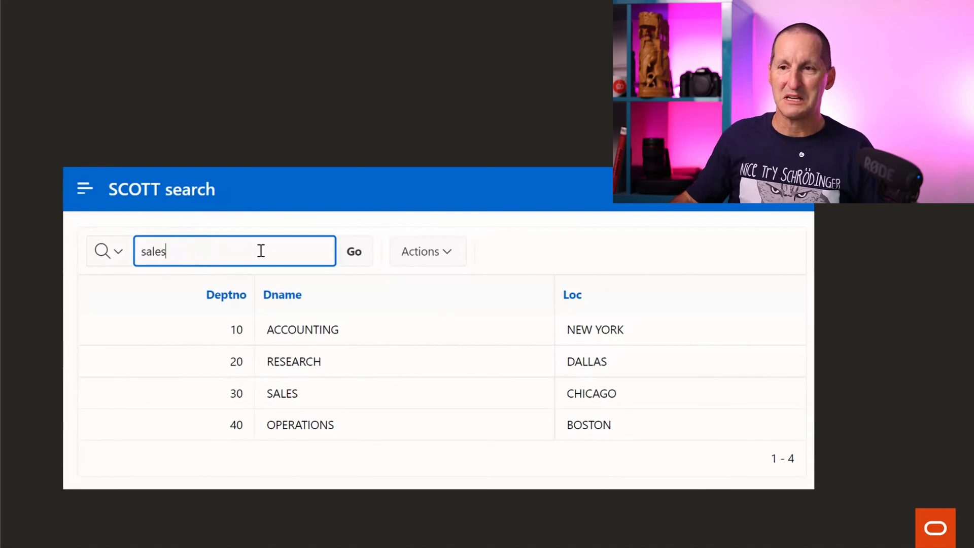
click(353, 251)
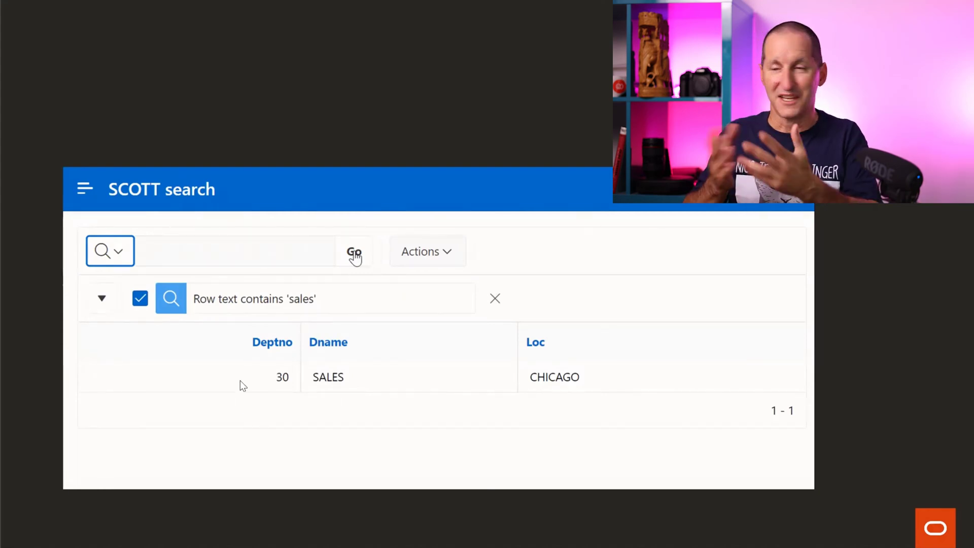
mouse_move(762, 384)
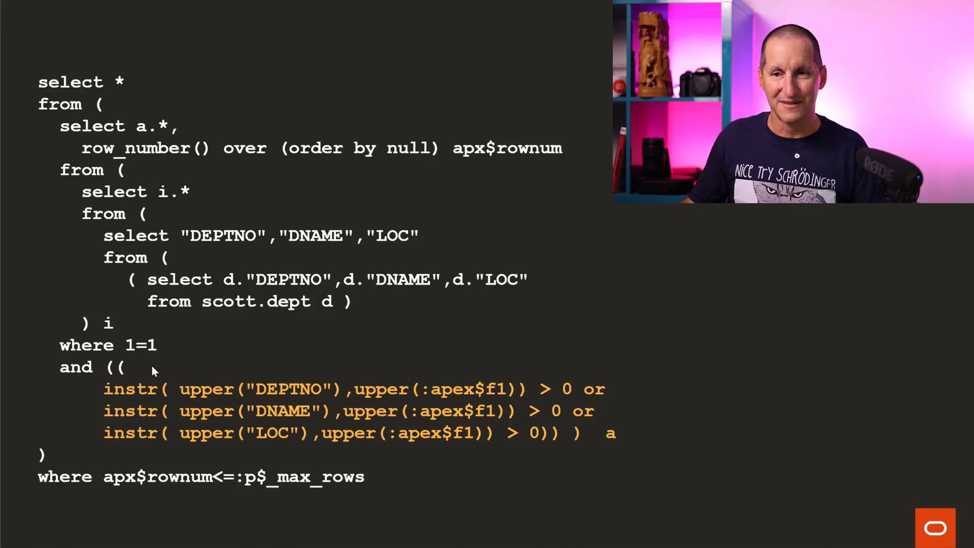
mouse_move(485, 444)
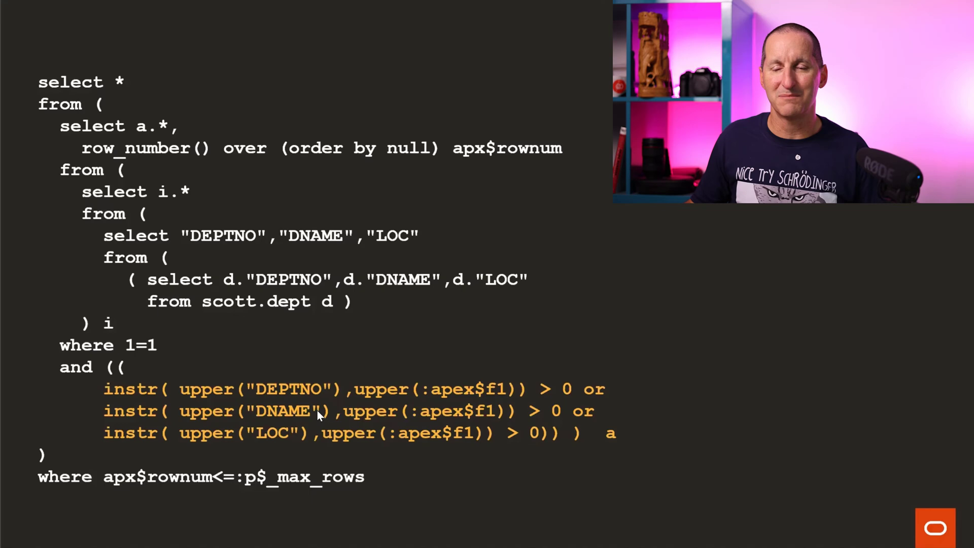
mouse_move(300, 439)
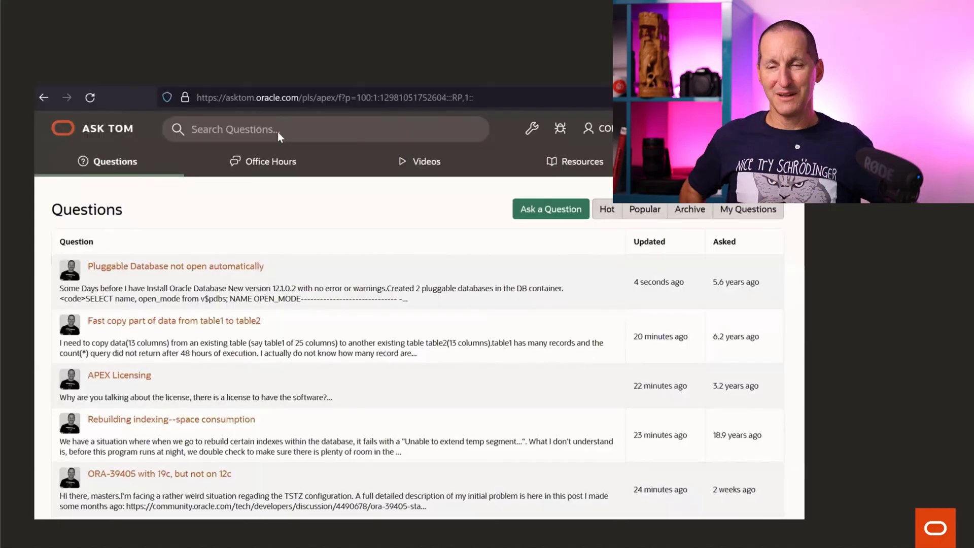
Step: Search Ask TOM for 'codeine' and read the 'Compare columns in two tables' question's responses
text(codeine)
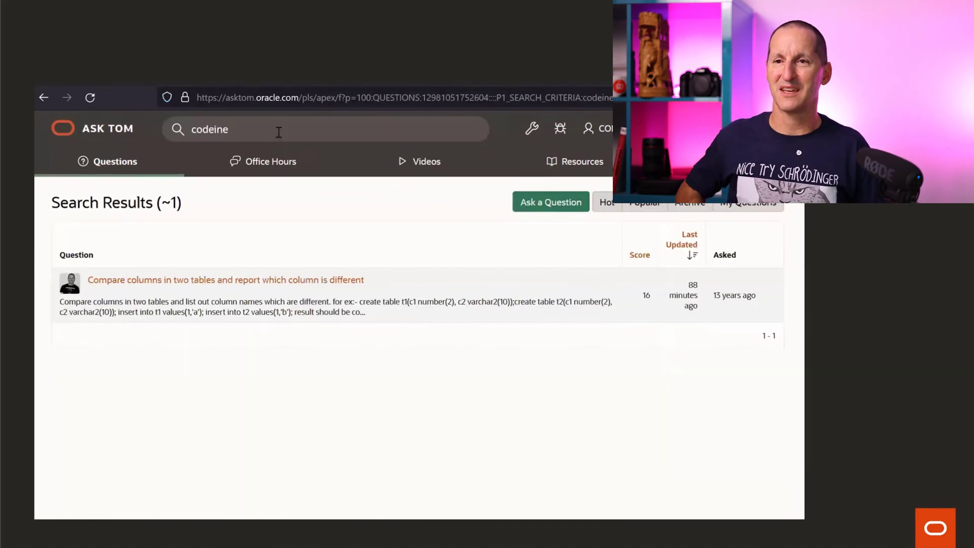
click(225, 280)
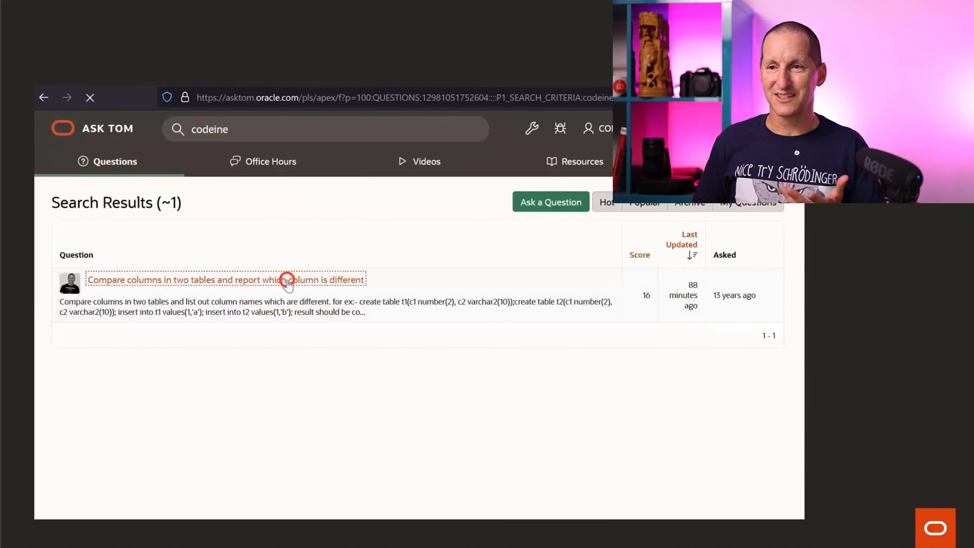
click(226, 280)
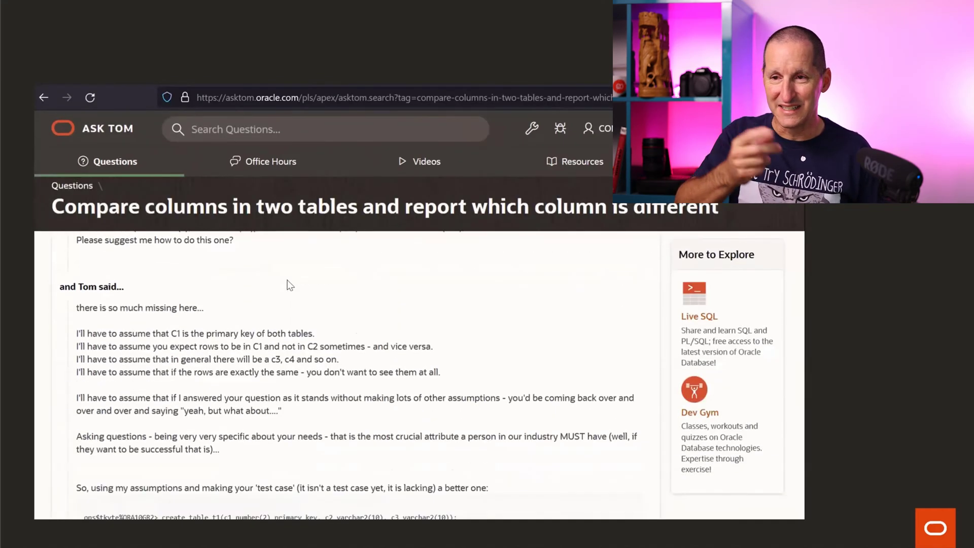
scroll(down, 3)
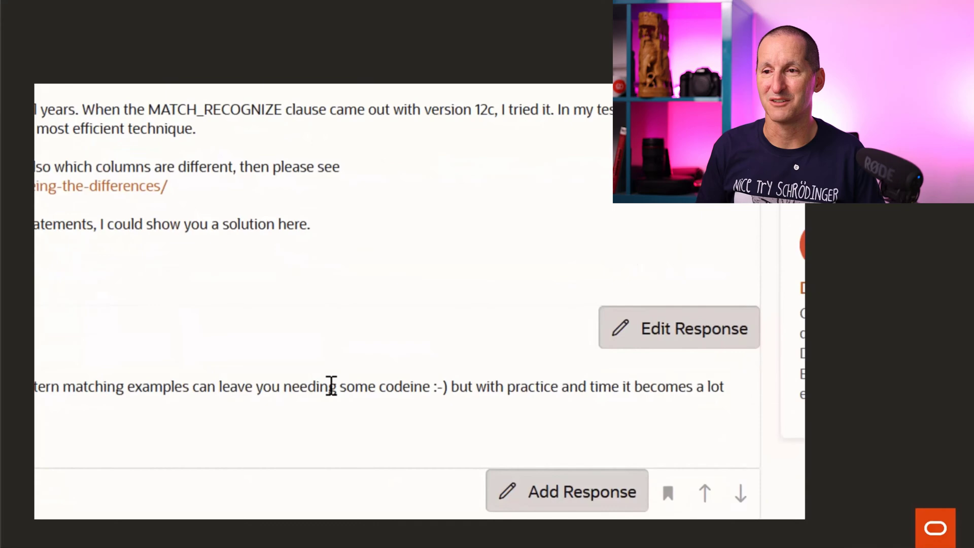
drag(328, 386, 474, 386)
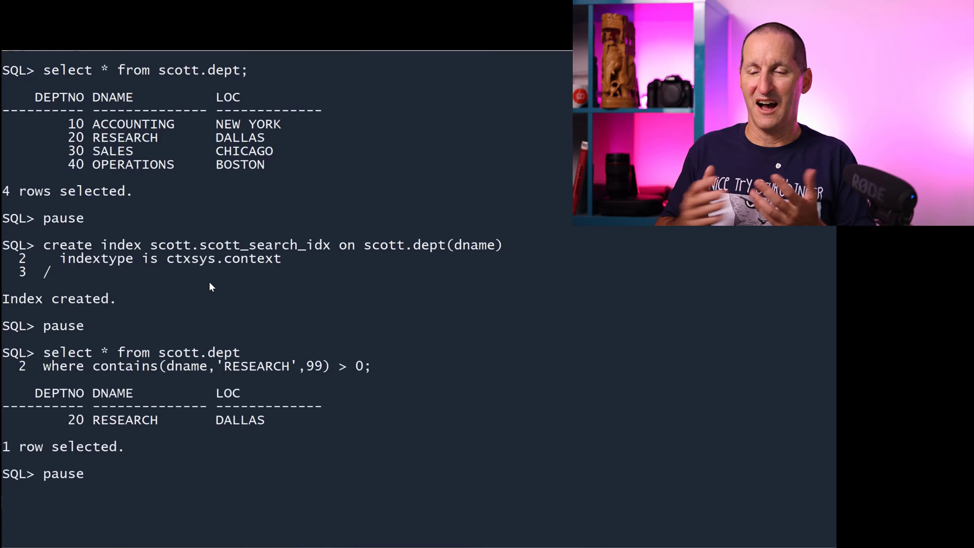
mouse_move(143, 366)
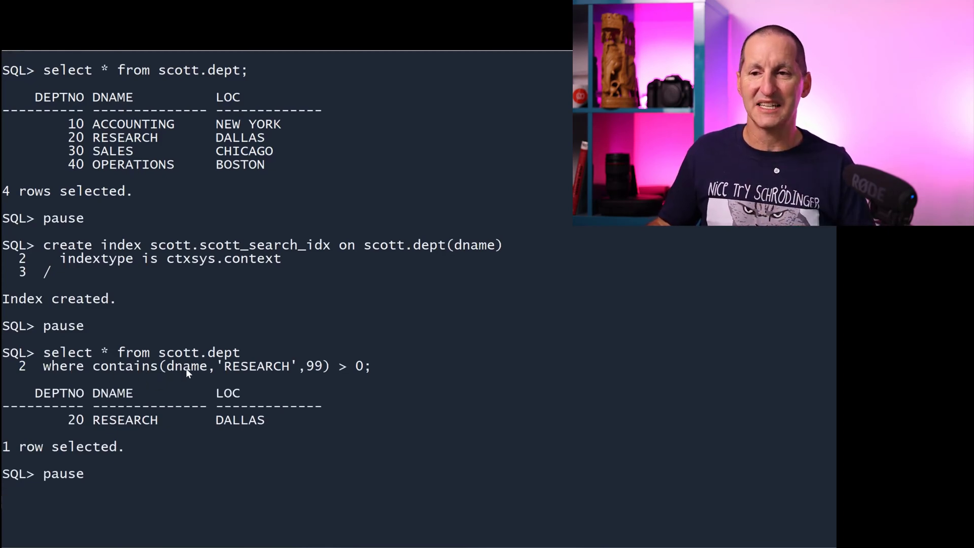
mouse_move(334, 390)
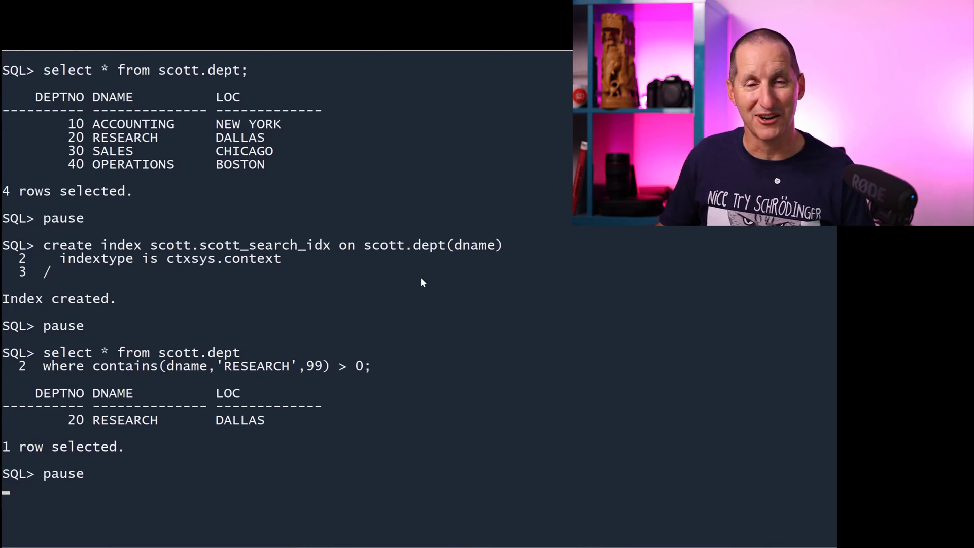
mouse_move(120, 430)
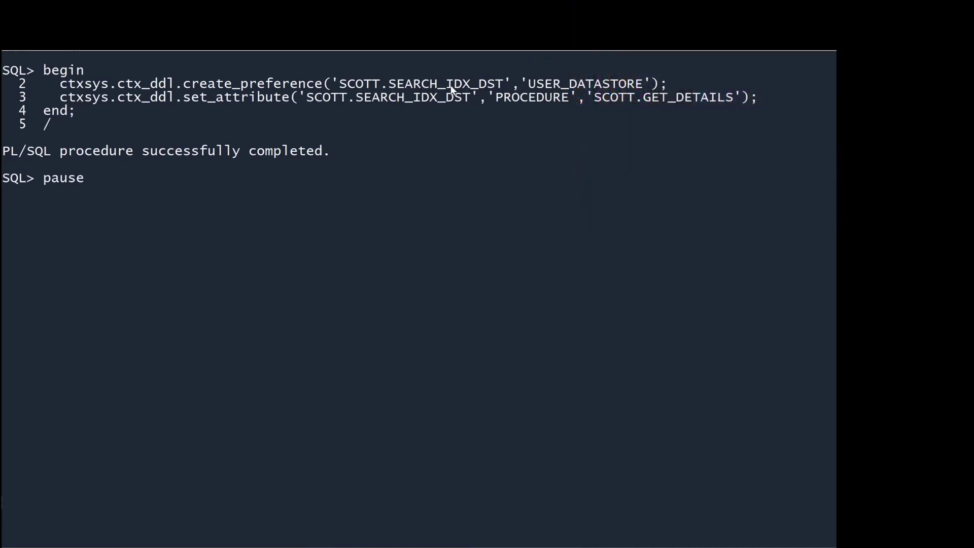
mouse_move(531, 101)
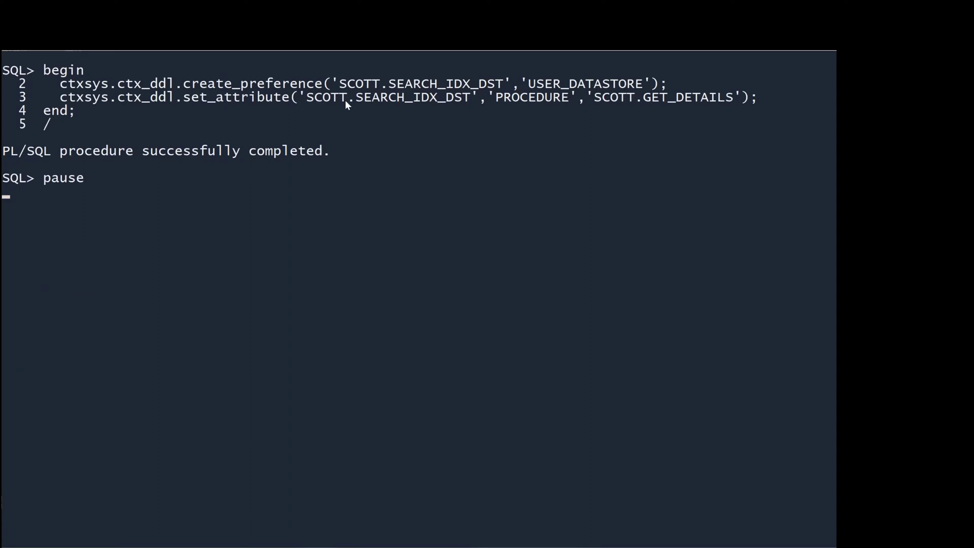
mouse_move(696, 103)
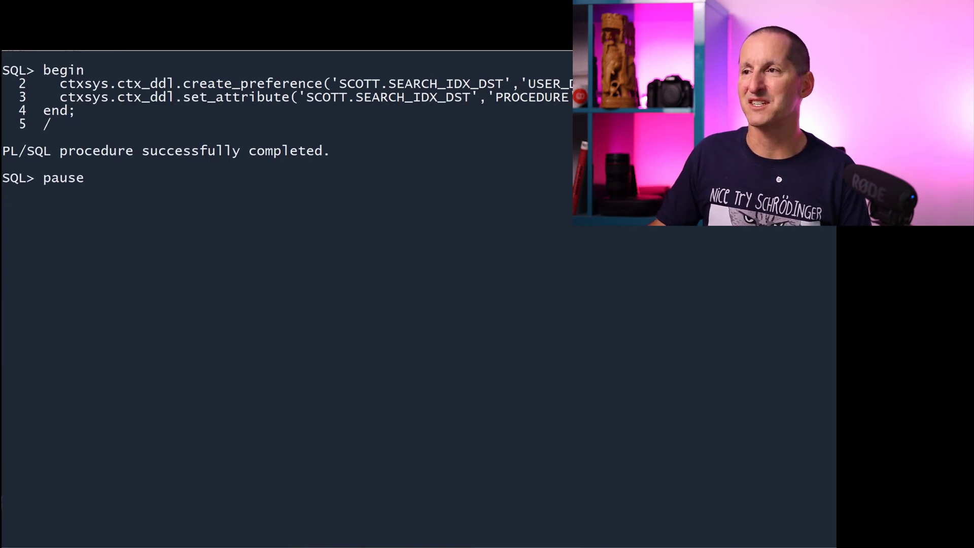
Step: Recreate scott_search_idx on DEPT(loc) with the SEARCH_IDX_DST datastore and sync on commit
key(enter)
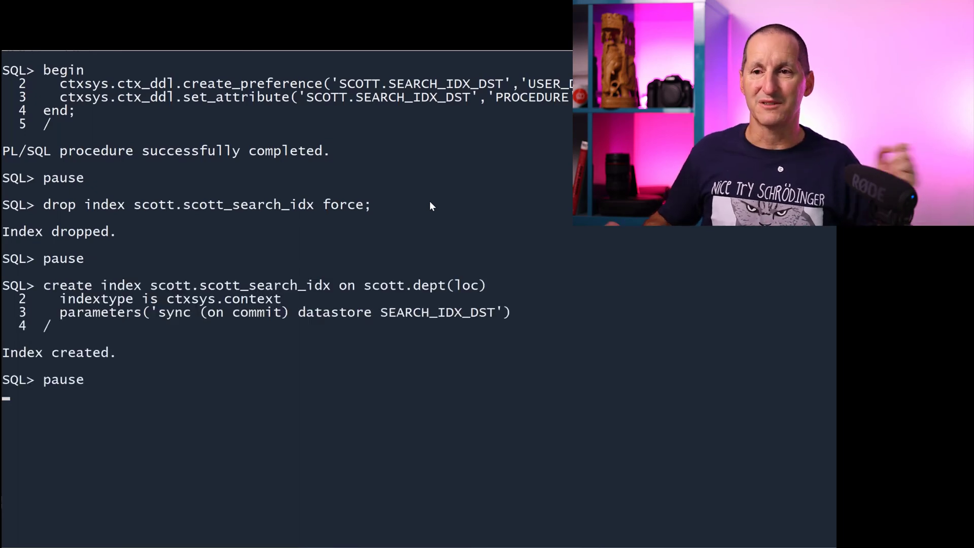
mouse_move(456, 289)
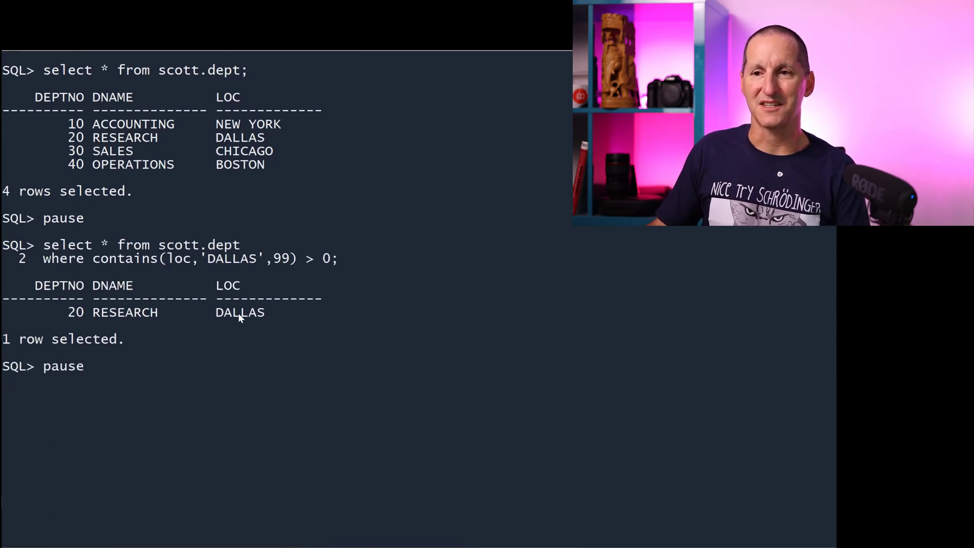
mouse_move(265, 166)
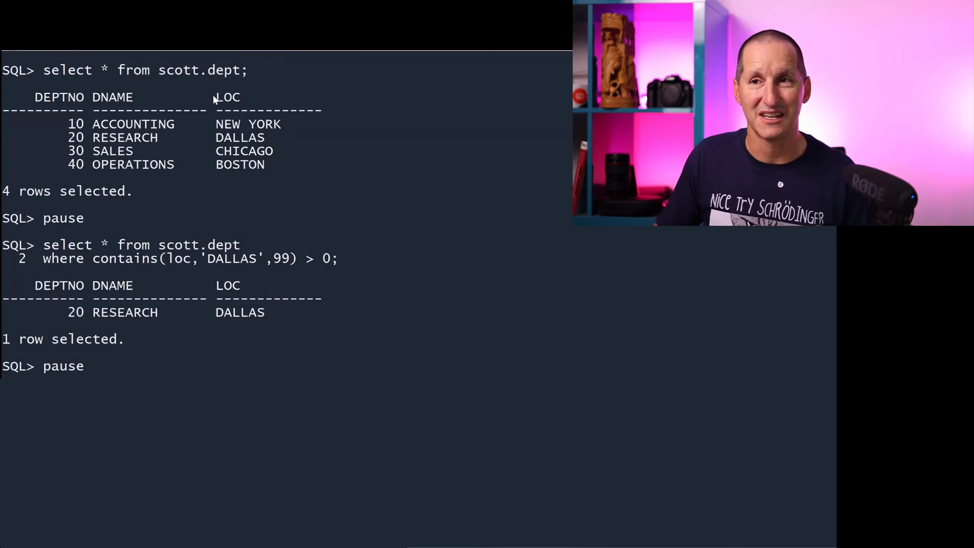
mouse_move(261, 105)
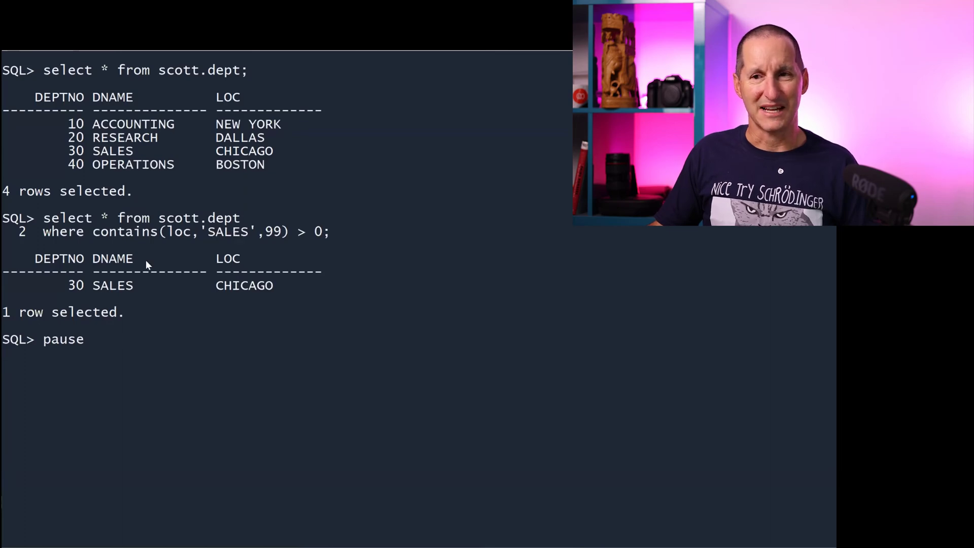
mouse_move(300, 298)
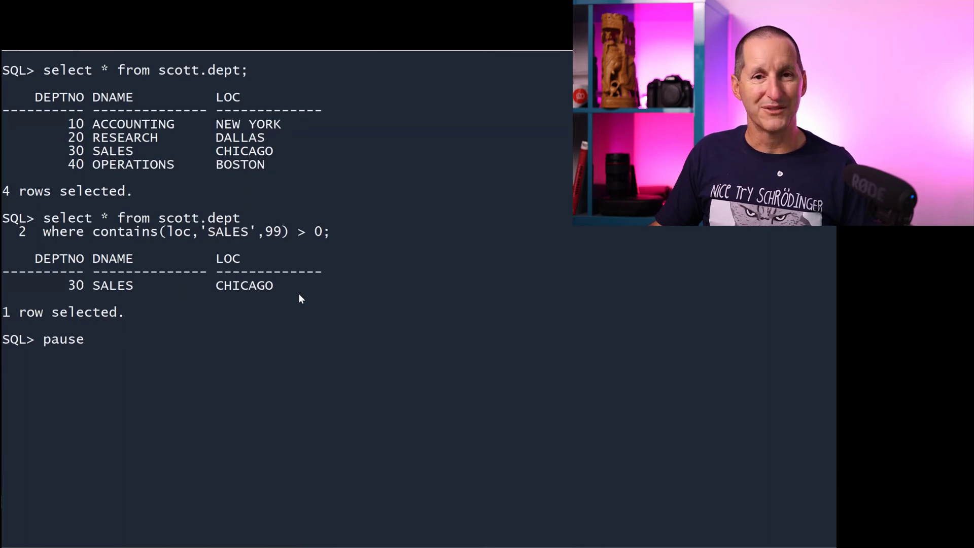
mouse_move(242, 177)
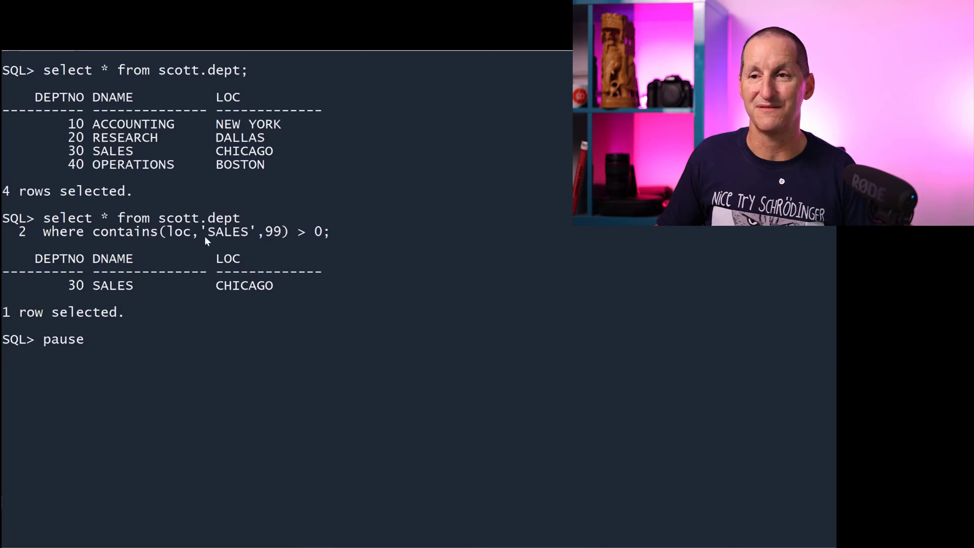
mouse_move(184, 242)
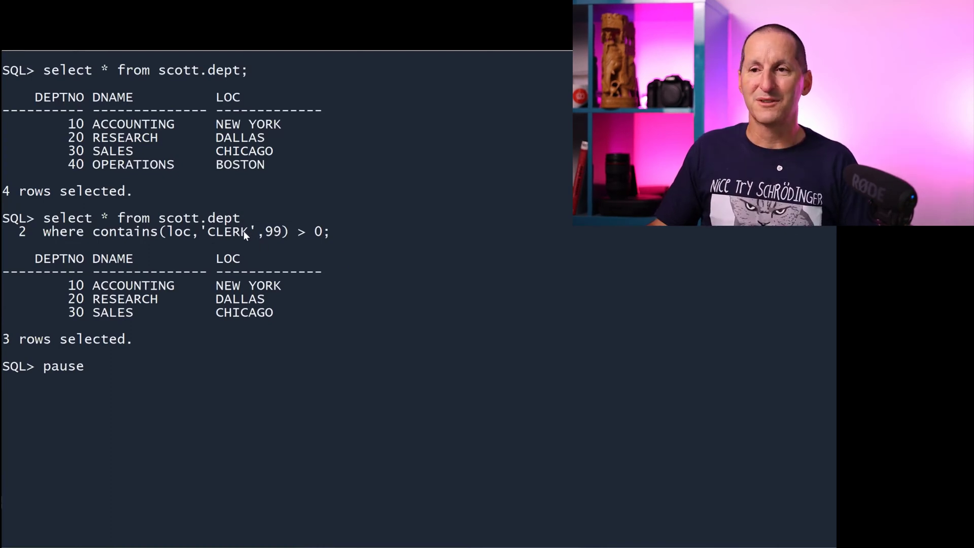
mouse_move(106, 284)
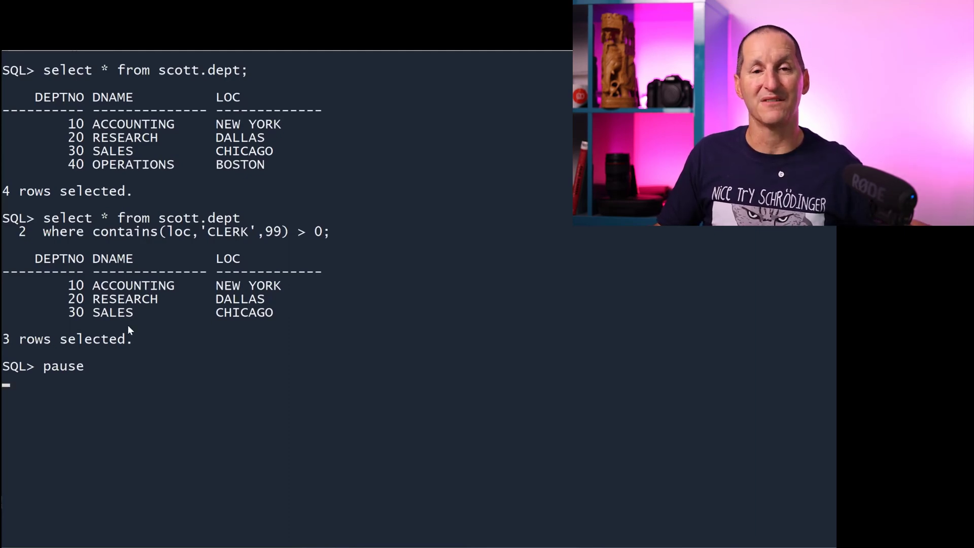
Step: List the CLERK rows in SCOTT.EMP to confirm the index hits in departments 10, 20 and 30
key(Return)
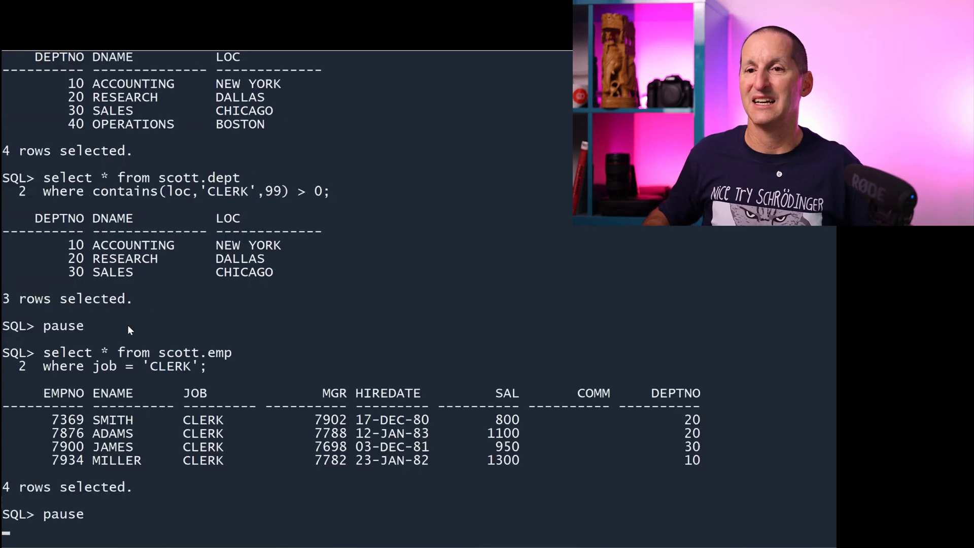
mouse_move(664, 439)
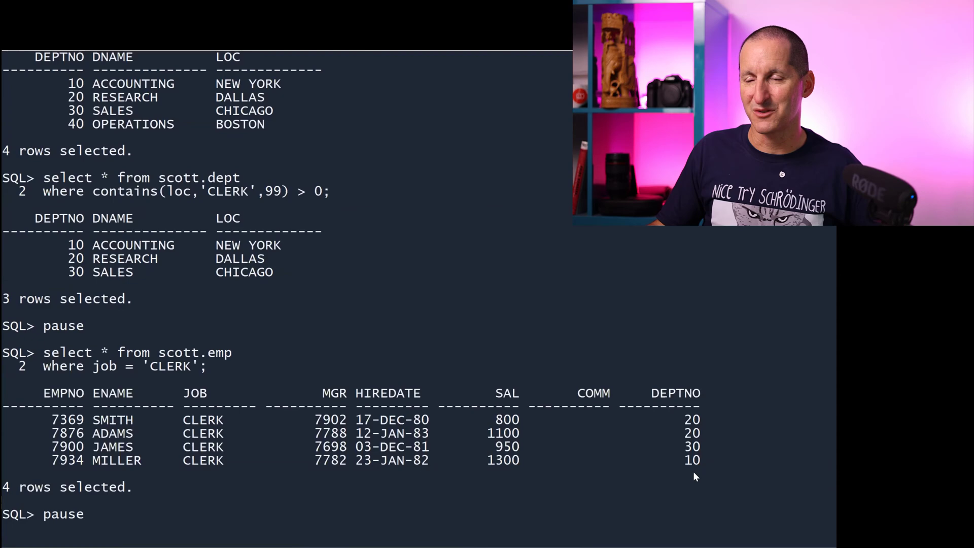
mouse_move(172, 284)
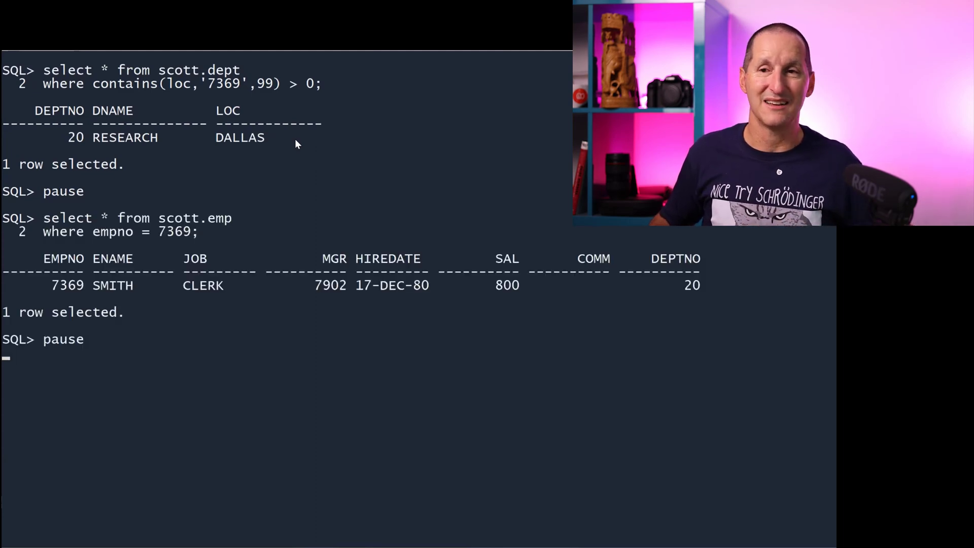
mouse_move(650, 273)
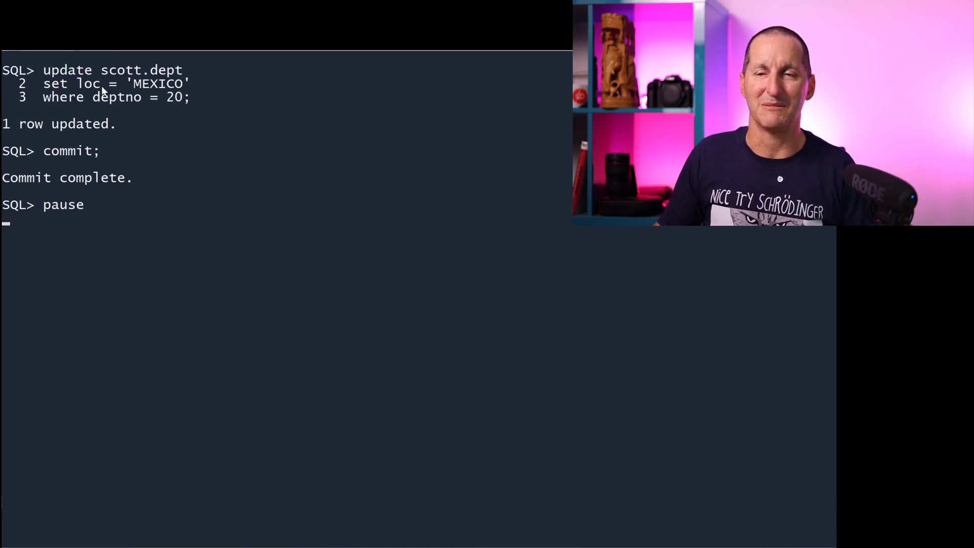
Step: Rename department 20 to 'LAB WORK', commit, and run the contains(loc,'LAB',99) query returning no rows
key(enter)
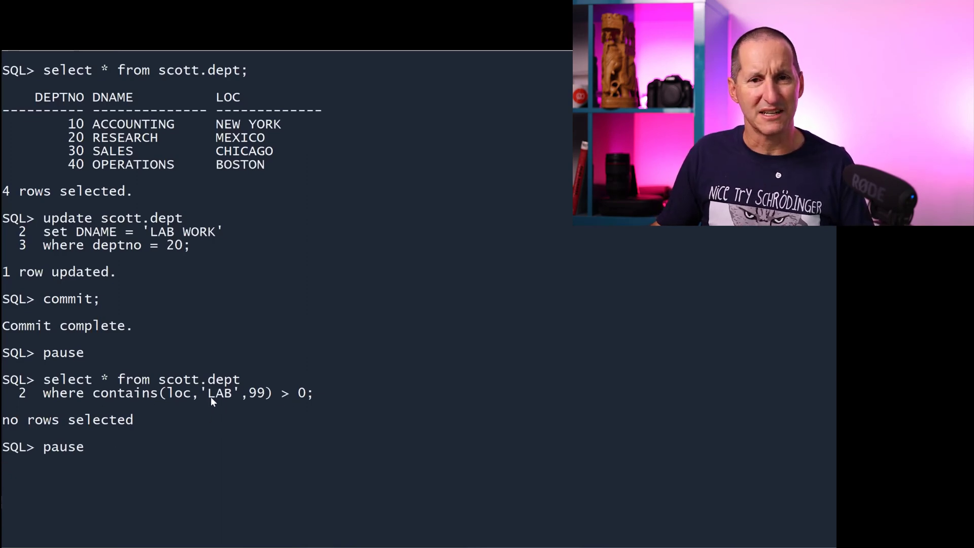
mouse_move(142, 456)
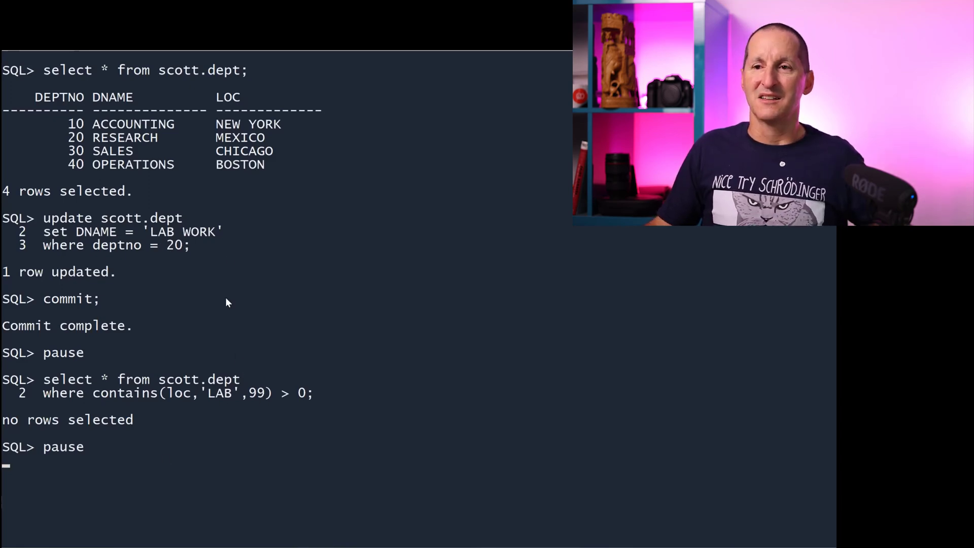
mouse_move(196, 397)
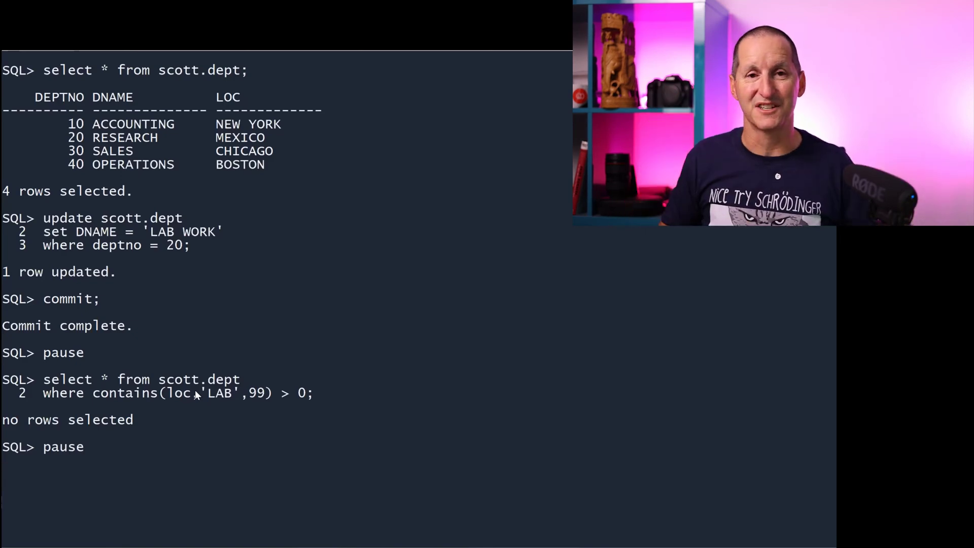
mouse_move(158, 413)
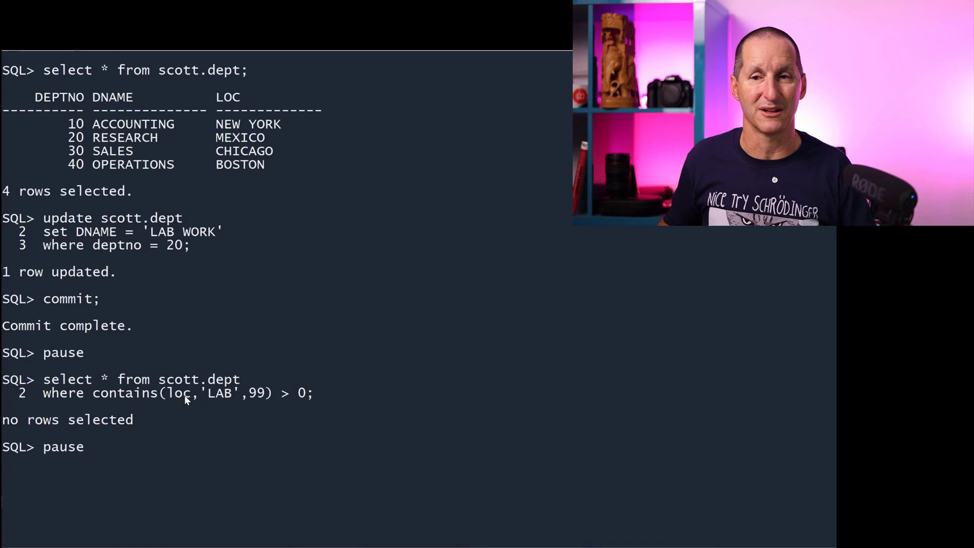
Step: Rebuild scott_search_idx, rewrite loc=loc so 'LAB' finds department 20, and create dept_tickle_the_index
key(Return)
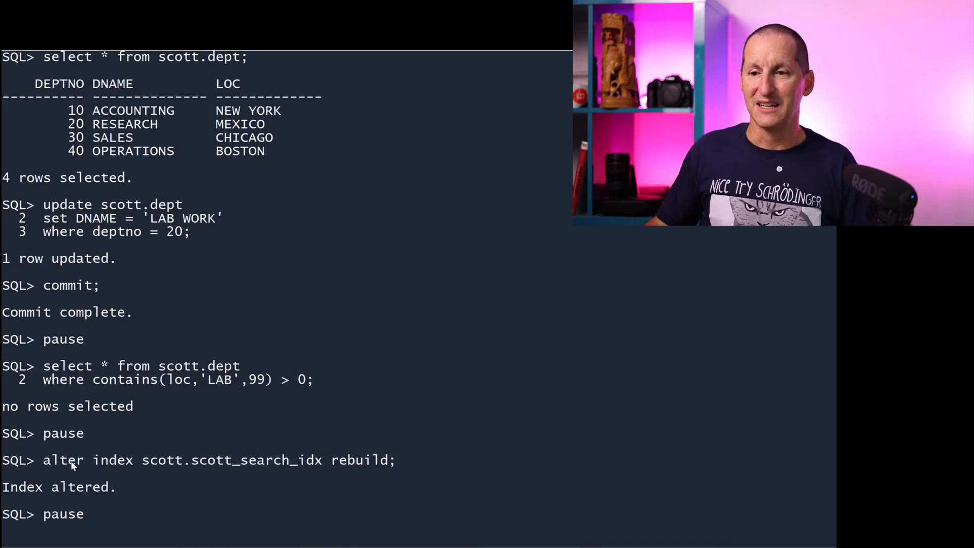
mouse_move(428, 467)
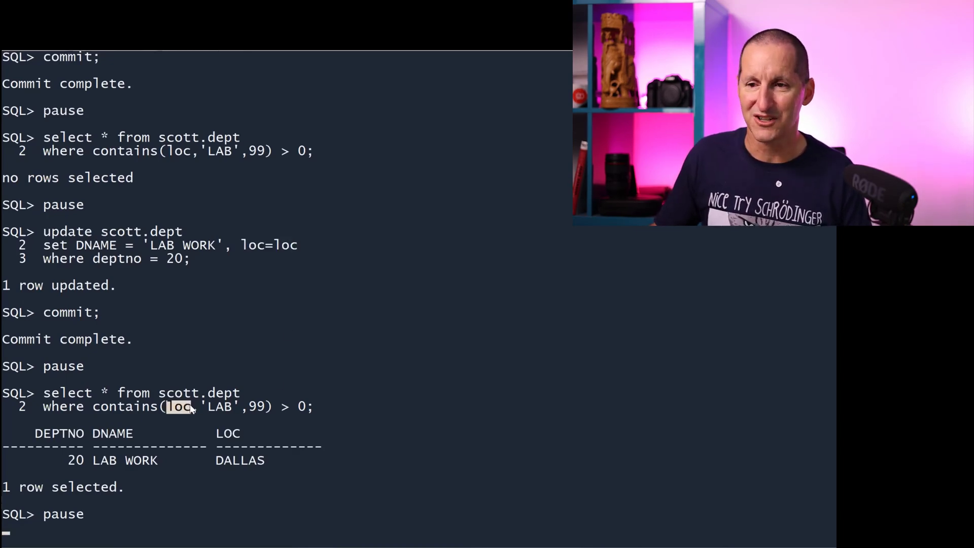
mouse_move(176, 367)
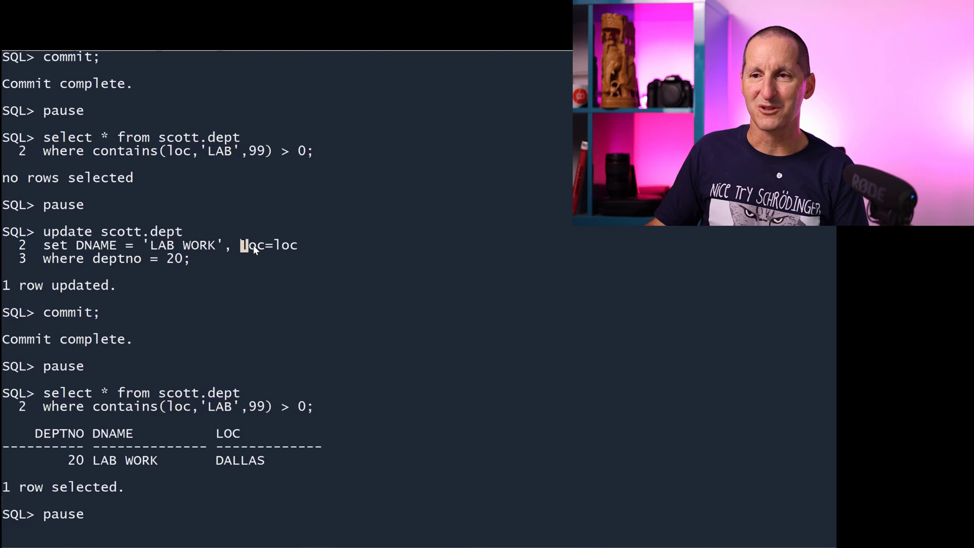
double_click(267, 244)
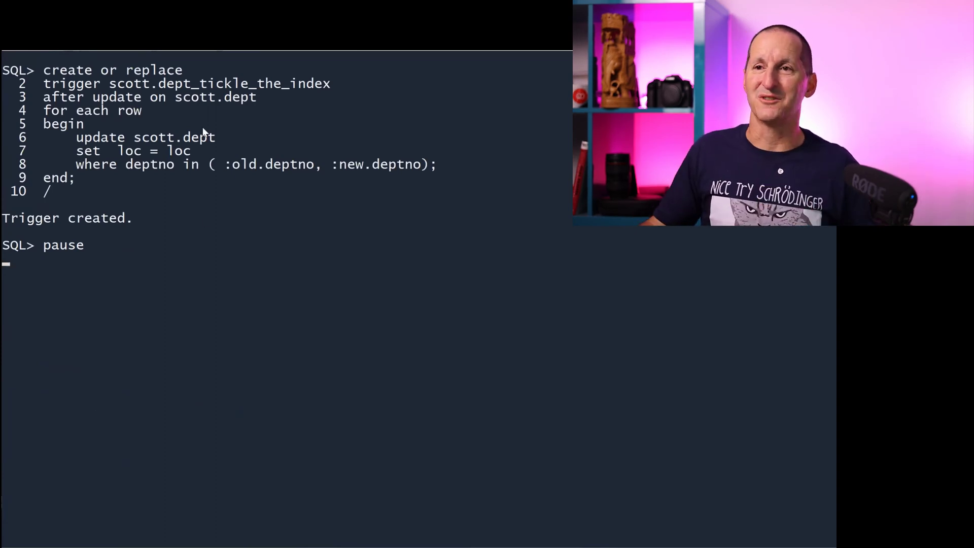
Step: Highlight that DEPT_TICKLE_THE_INDEX updates the same DEPT table it fires on, causing ORA-04091
double_click(242, 83)
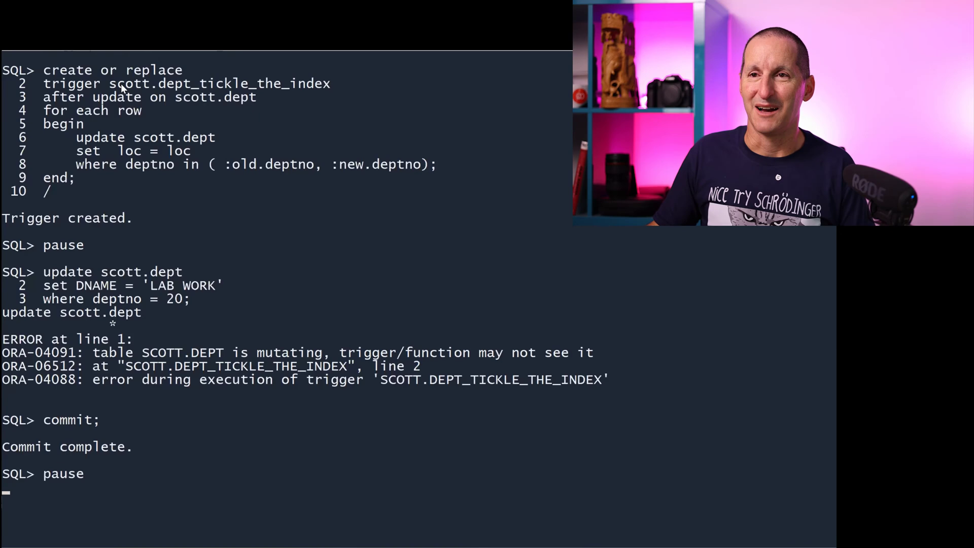
double_click(190, 97)
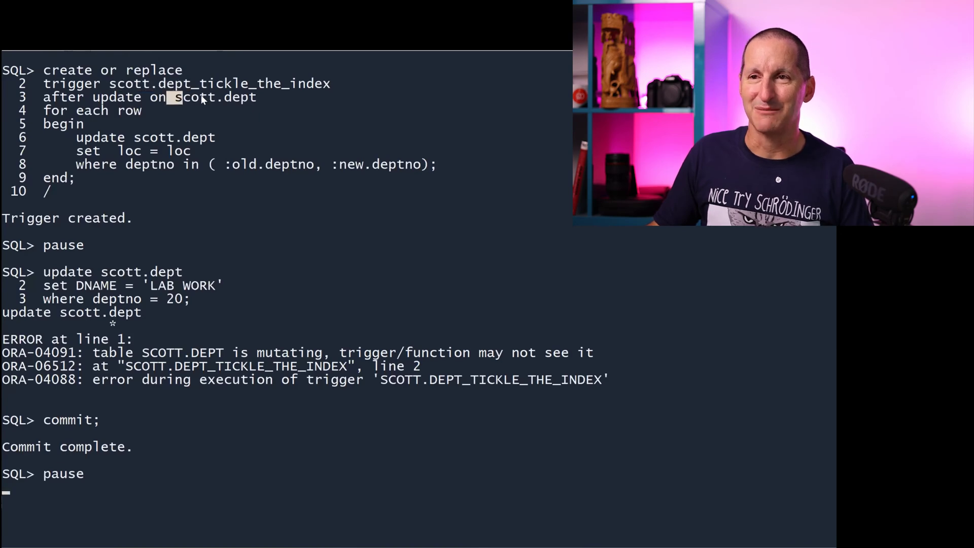
double_click(143, 272)
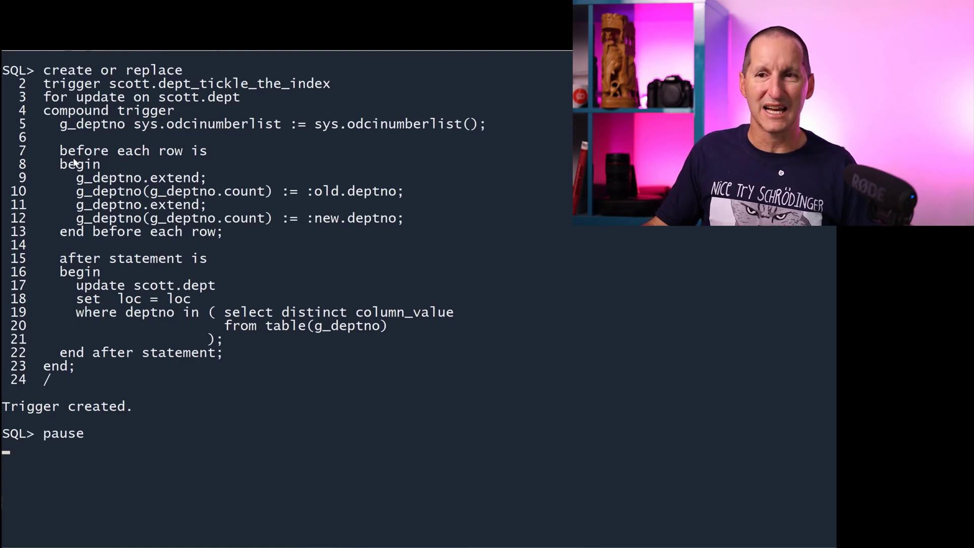
Step: Select the department 20 update and its ORA-00036 recursive SQL level error stack
drag(59, 150, 416, 234)
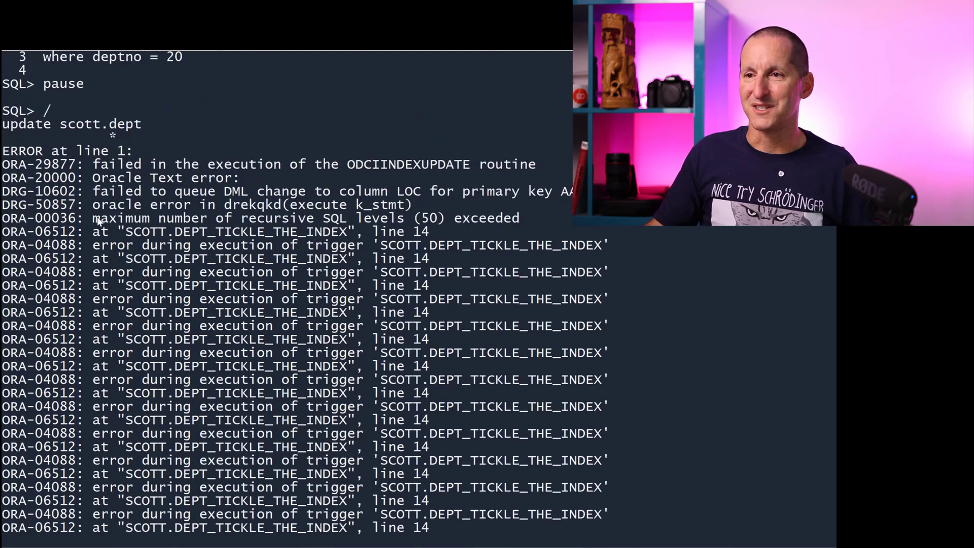
Step: Point out the scott.in_trigger package and its already_here flag starting as false
double_click(304, 218)
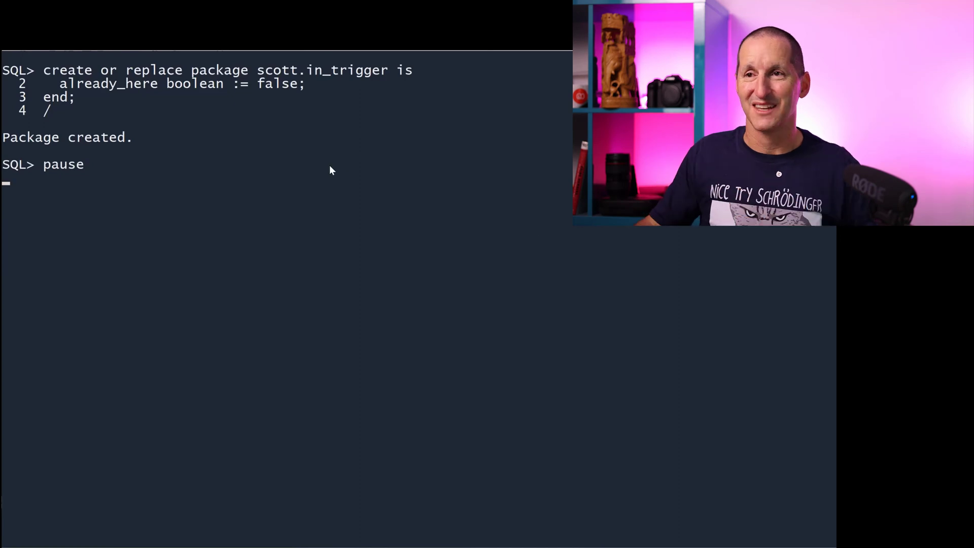
double_click(310, 70)
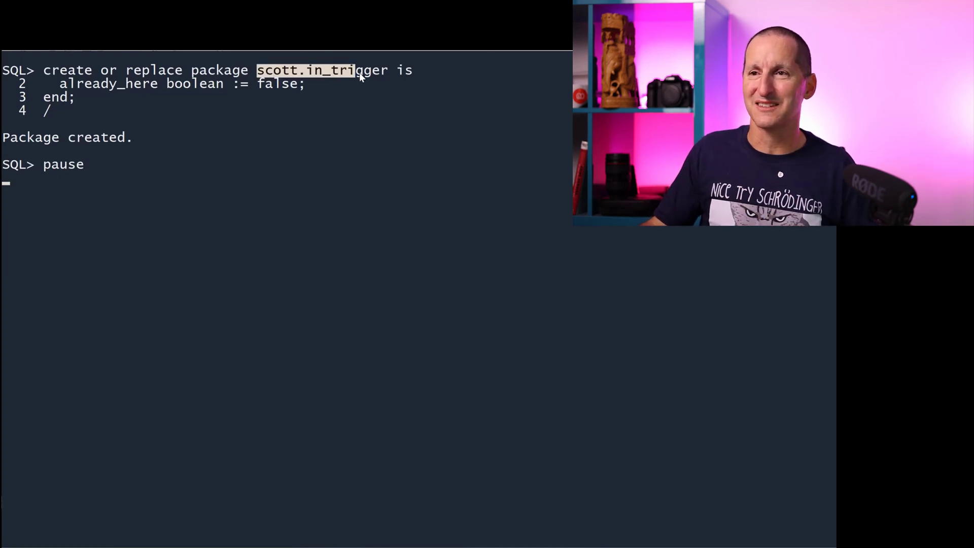
Step: Review the flag-guarded DEPT update trigger, rename department 20 to 'LAB WORK', and find it with the 'LAB' search
double_click(108, 84)
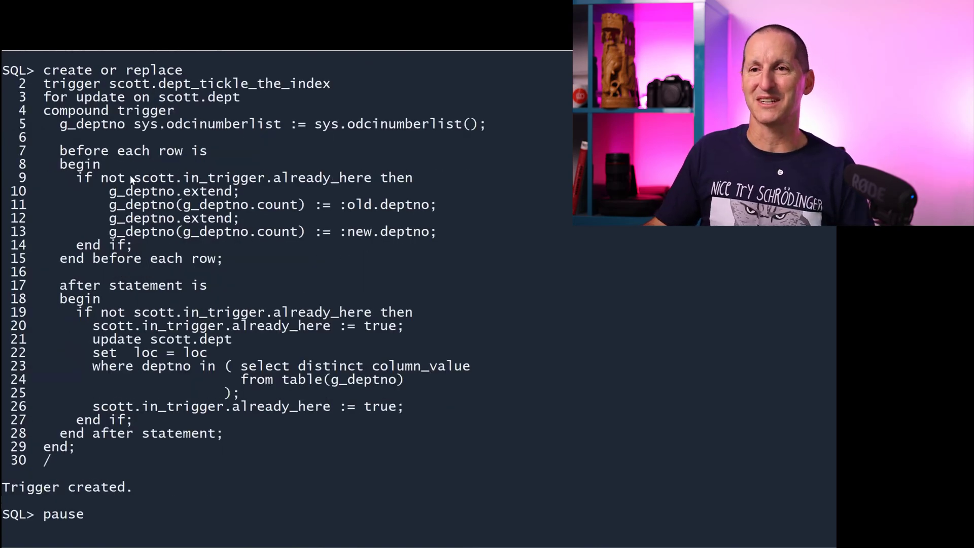
double_click(242, 177)
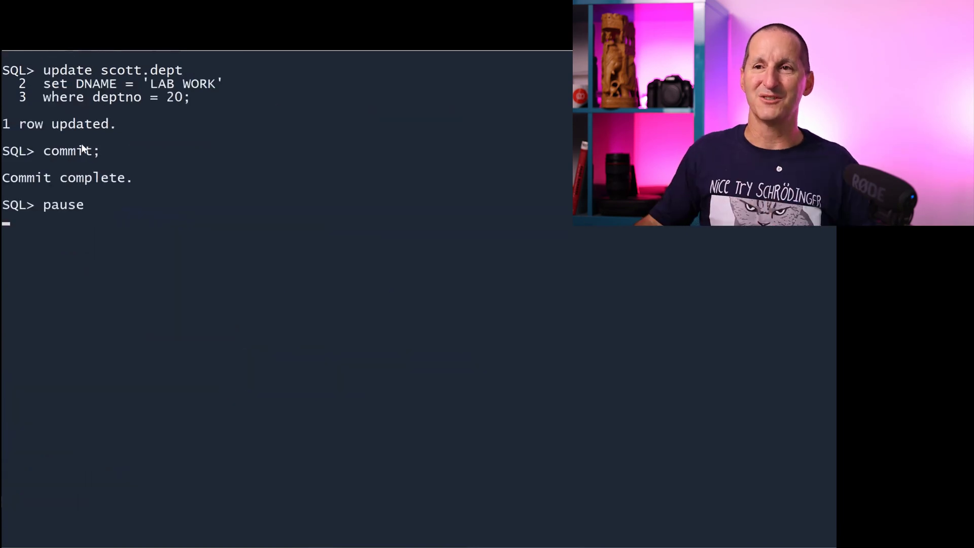
mouse_move(189, 107)
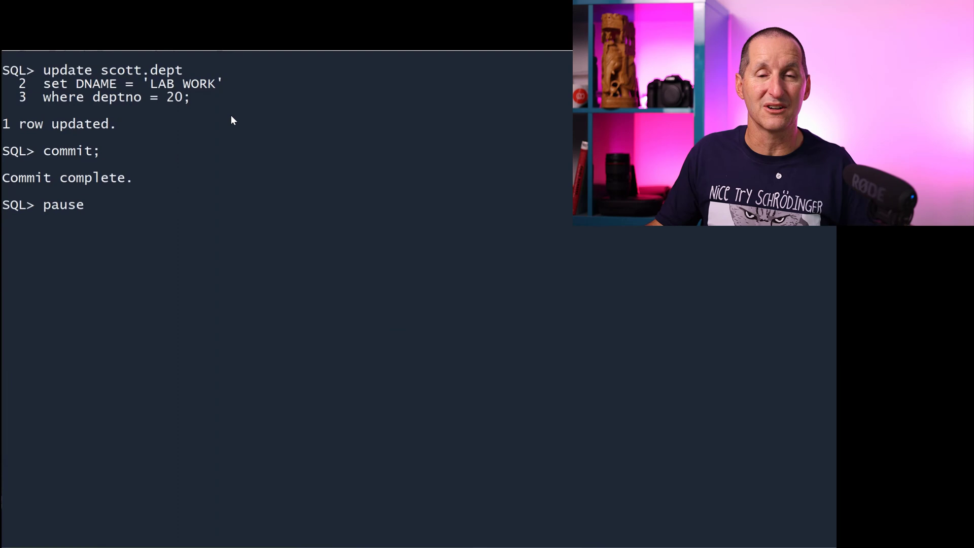
key(enter)
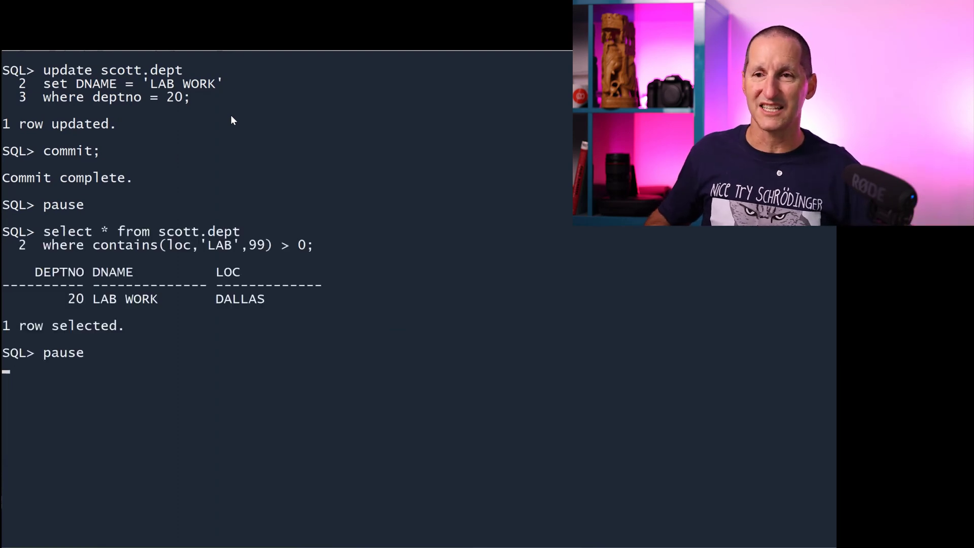
mouse_move(261, 305)
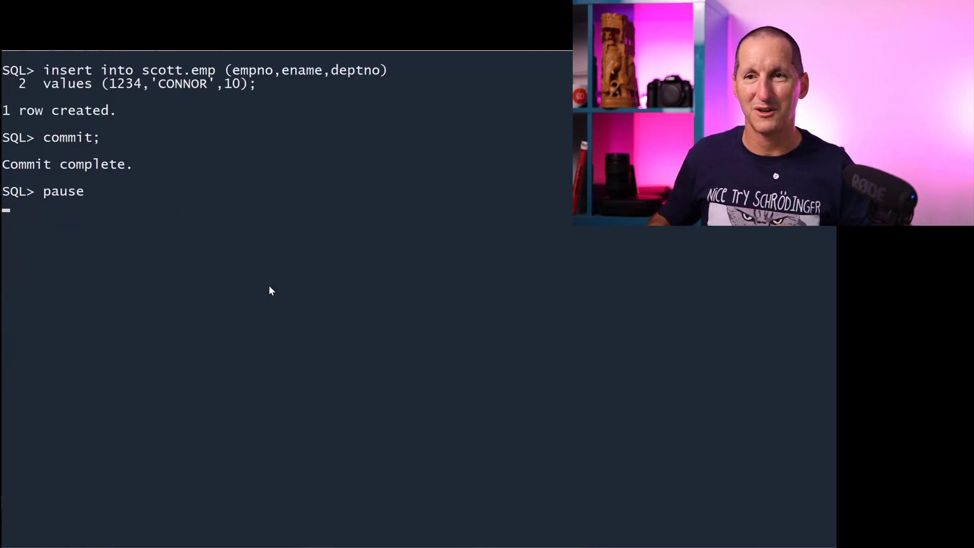
mouse_move(120, 93)
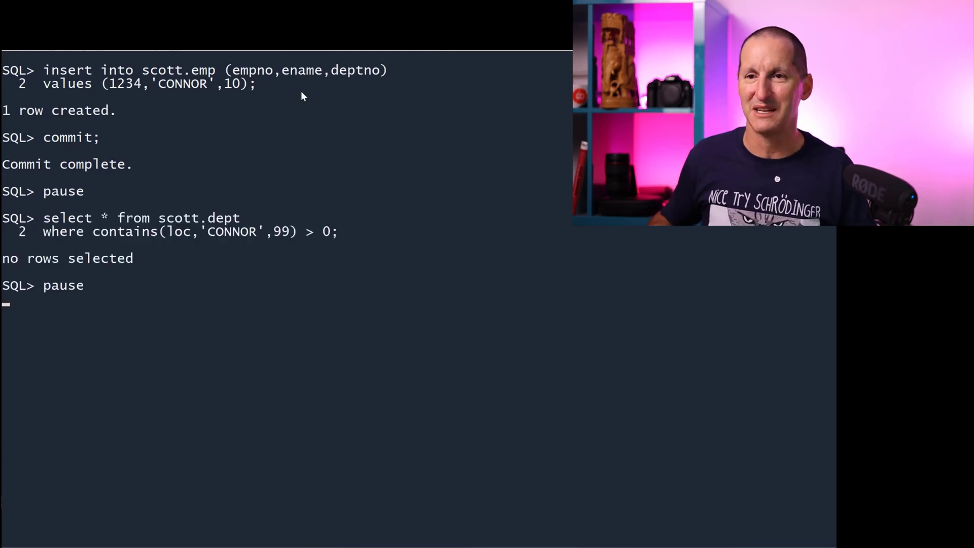
mouse_move(227, 219)
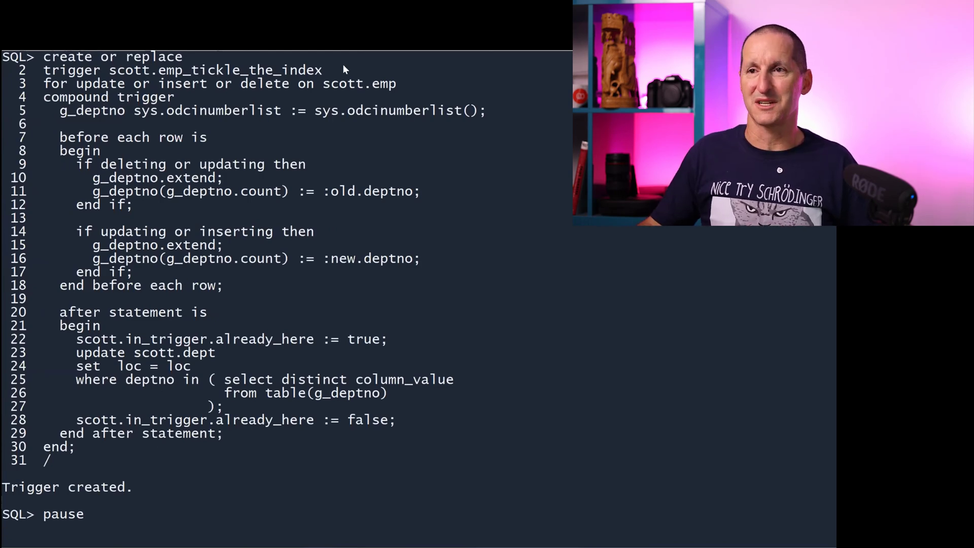
Step: Run the CONNOR contains query, then create the EMP_TICKLE_THE_INDEX trigger and SCOTT.GET_DETAILS procedure
double_click(100, 83)
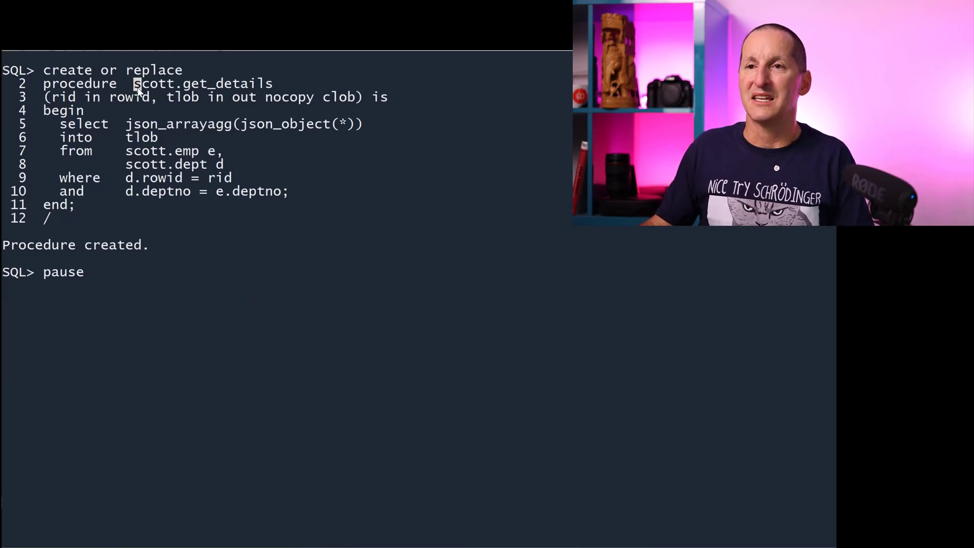
Step: Review the json_object and emp/dept rowid join, then attempt CREATE SEARCH INDEX on dept(loc) FOR JSON, hitting DRG-10720
double_click(199, 83)
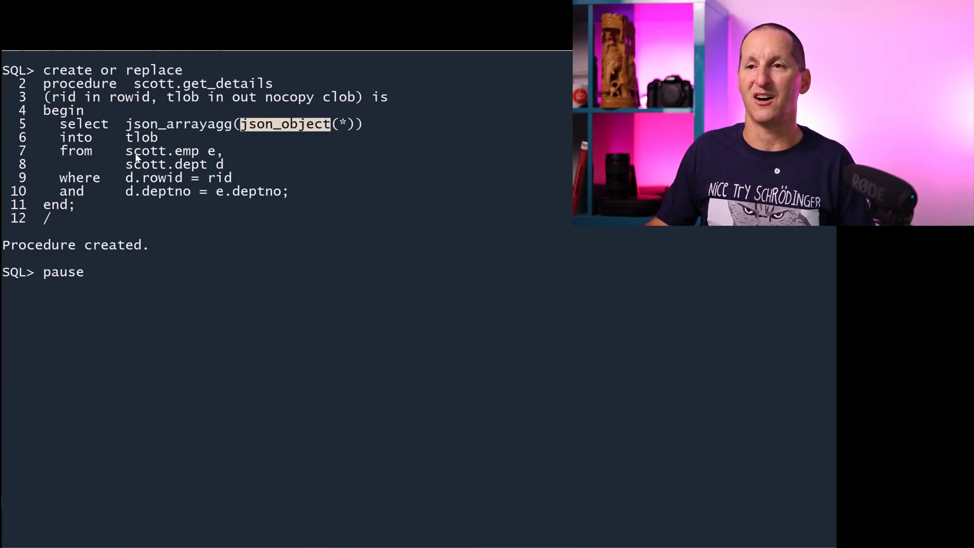
drag(126, 150, 287, 190)
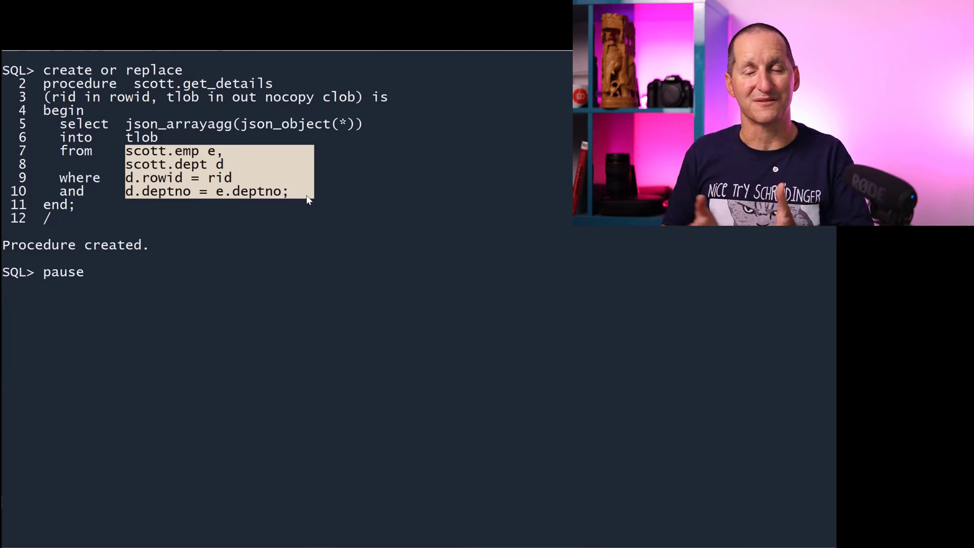
key(enter)
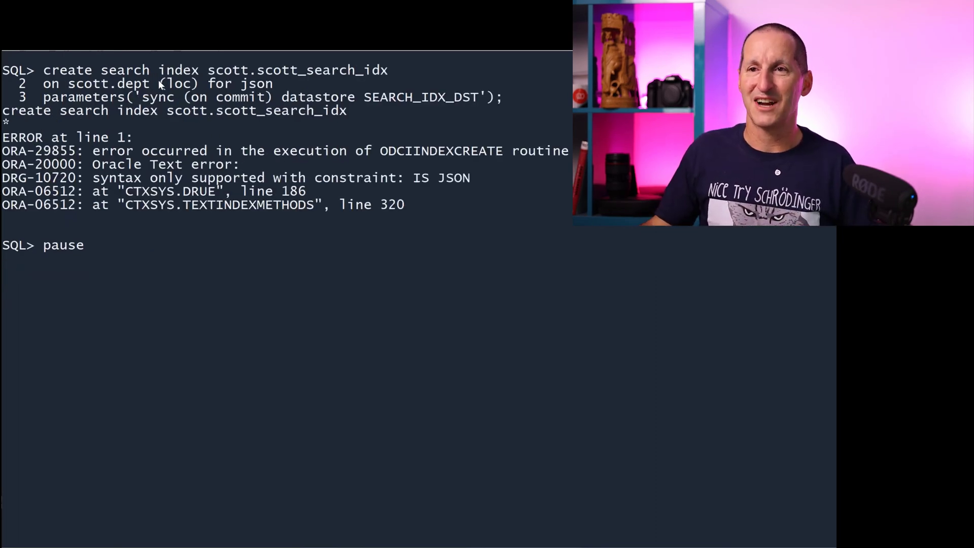
Step: Drop SCOTT_SCOTT_SEARCH_IDX with FORCE and add a js varchar2(10) column with js_chk IS JSON constraint
double_click(179, 84)
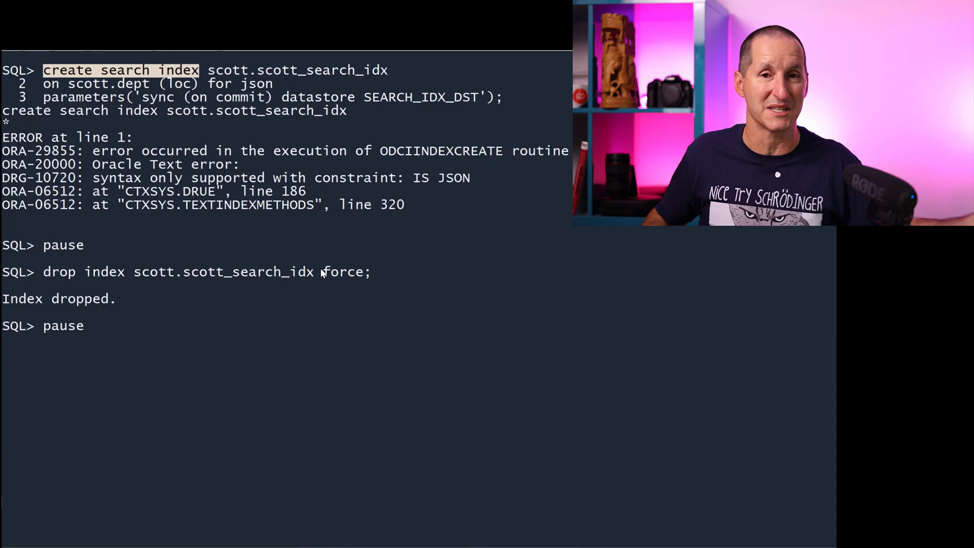
key(enter)
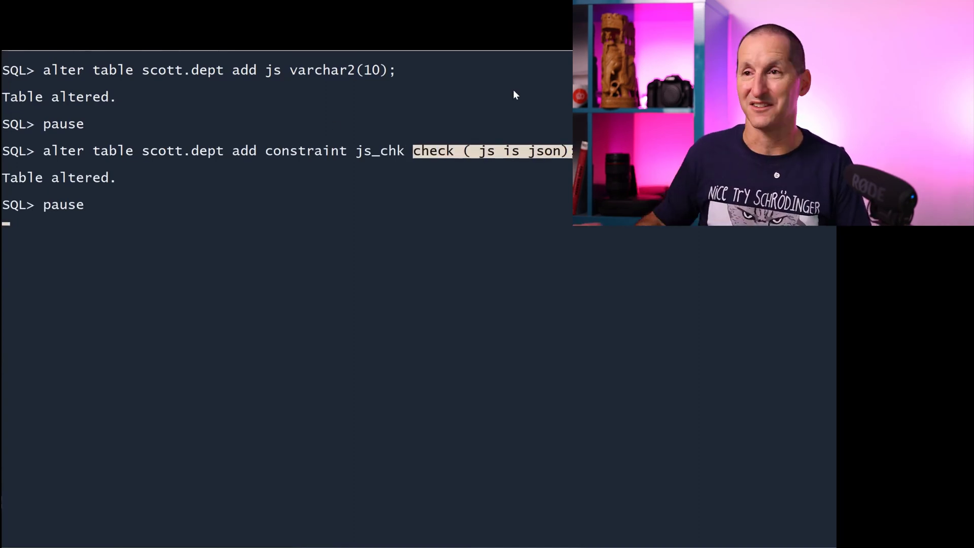
mouse_move(338, 192)
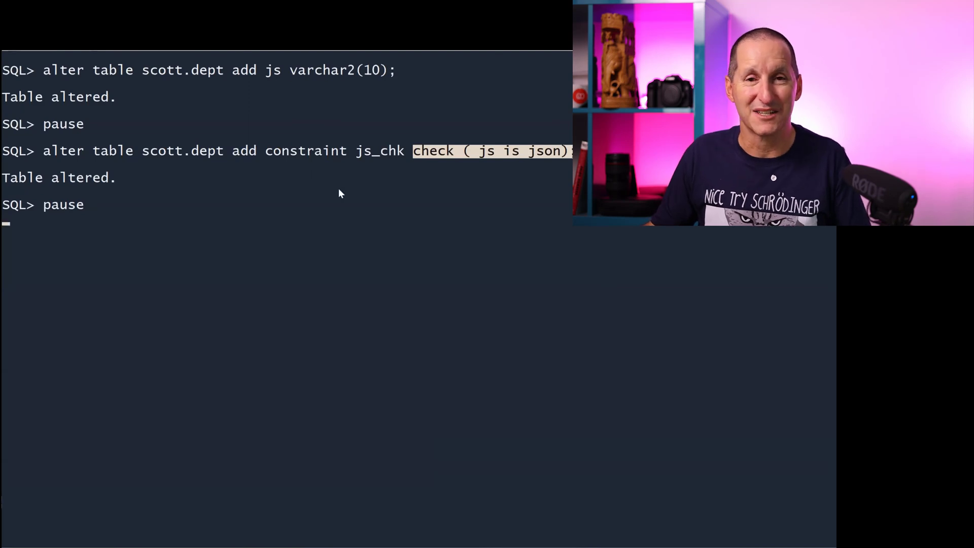
mouse_move(335, 207)
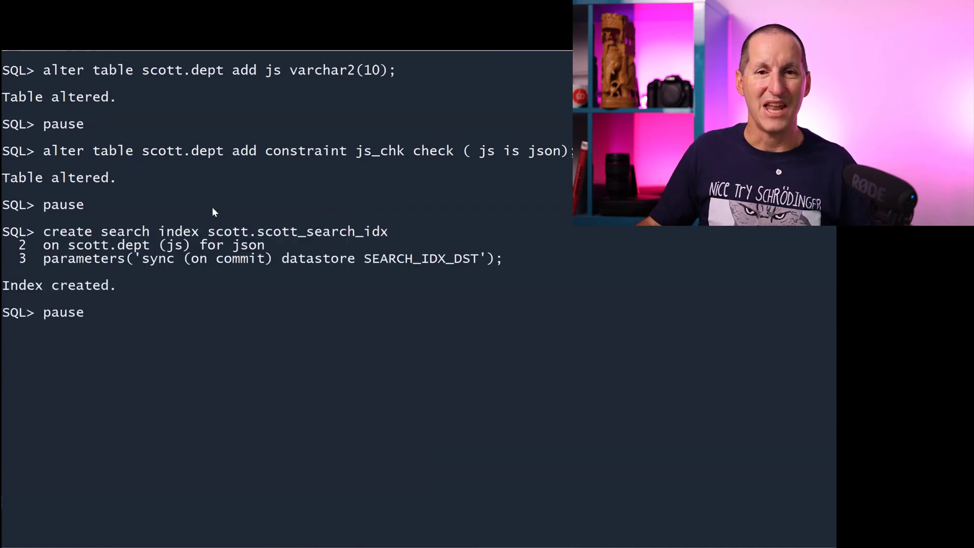
Step: Create the JSON search index on dept(js) and find RESEARCH in DALLAS via json_textcontains for '7369'
double_click(176, 244)
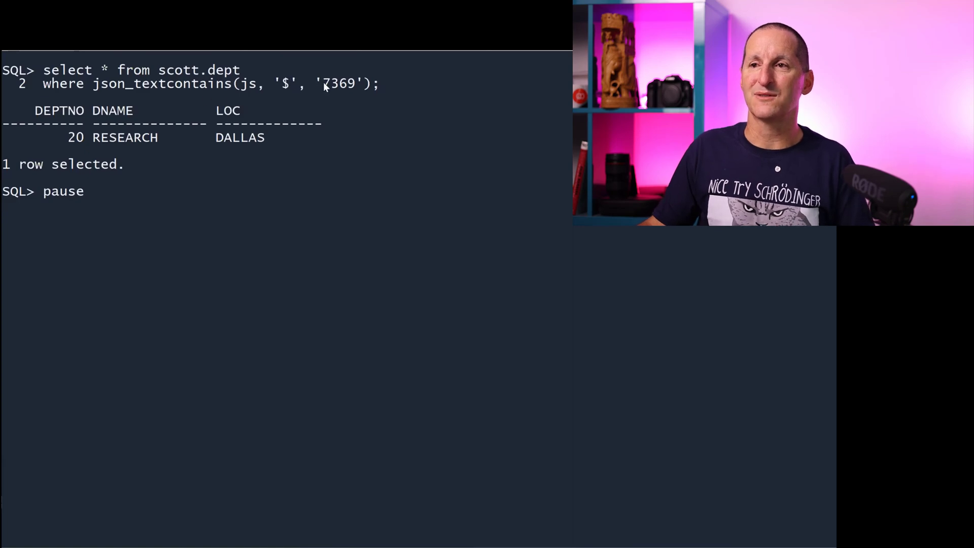
Step: Wrap up the department 20 result and move to the recap slide showing JS added as an invisible column
double_click(338, 84)
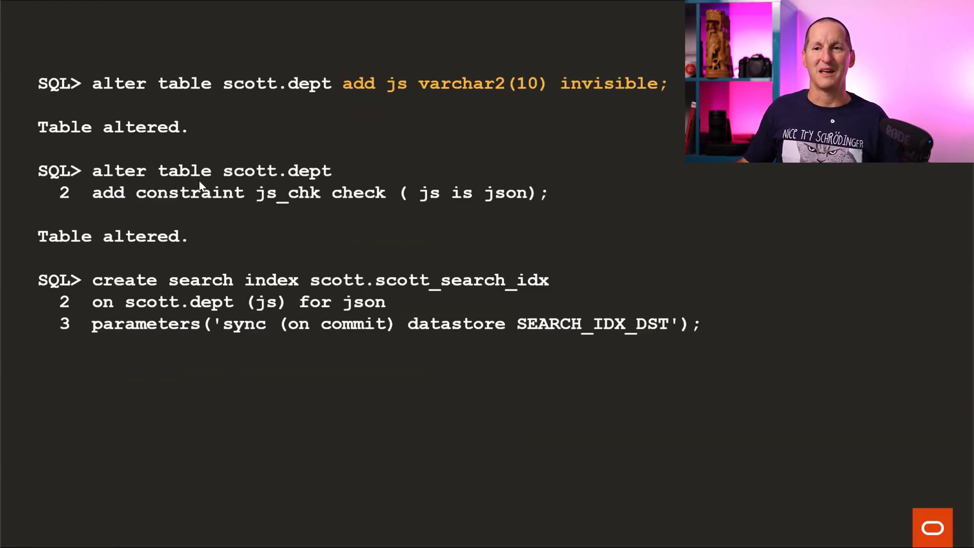
Step: Reveal the ORA-29855 / DRG-10720 IS JSON error for the invisible JS column search index
key(Return)
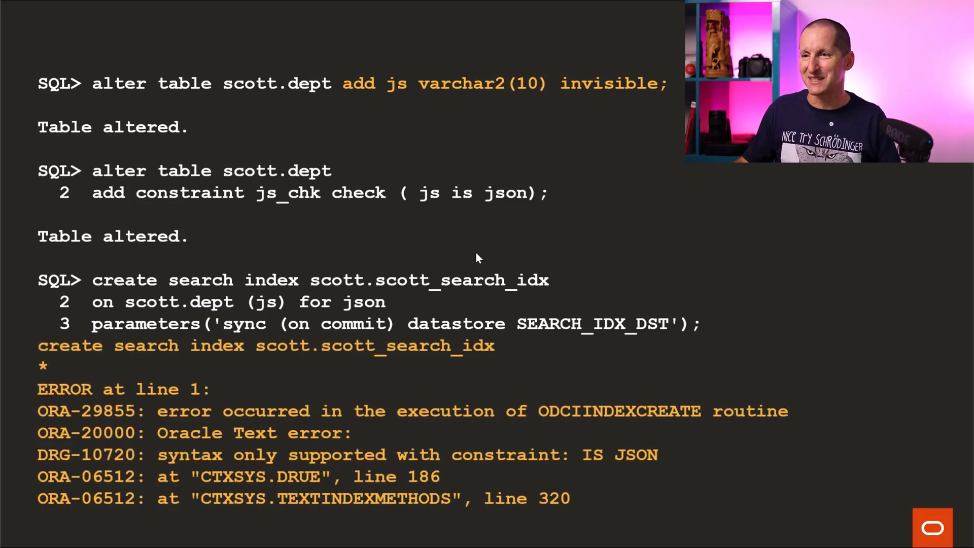
mouse_move(154, 382)
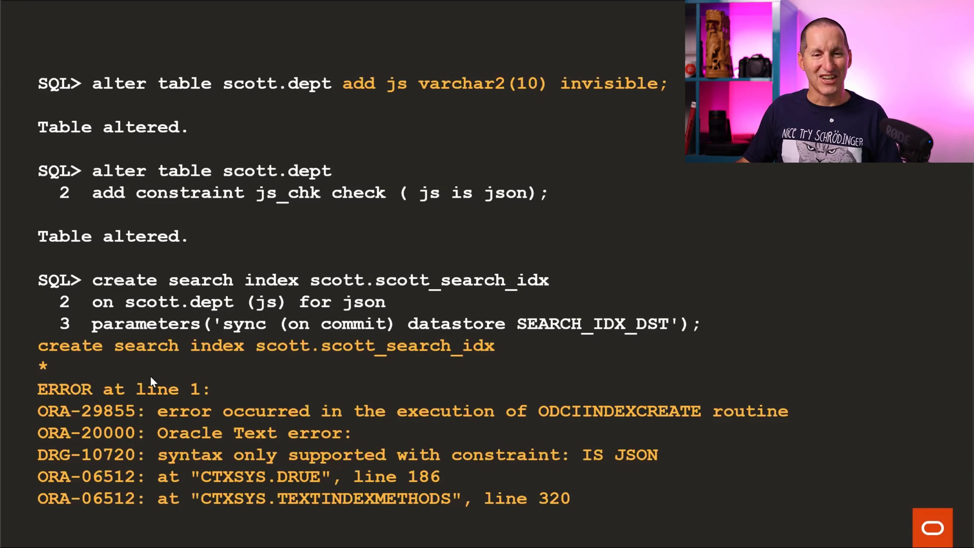
mouse_move(677, 89)
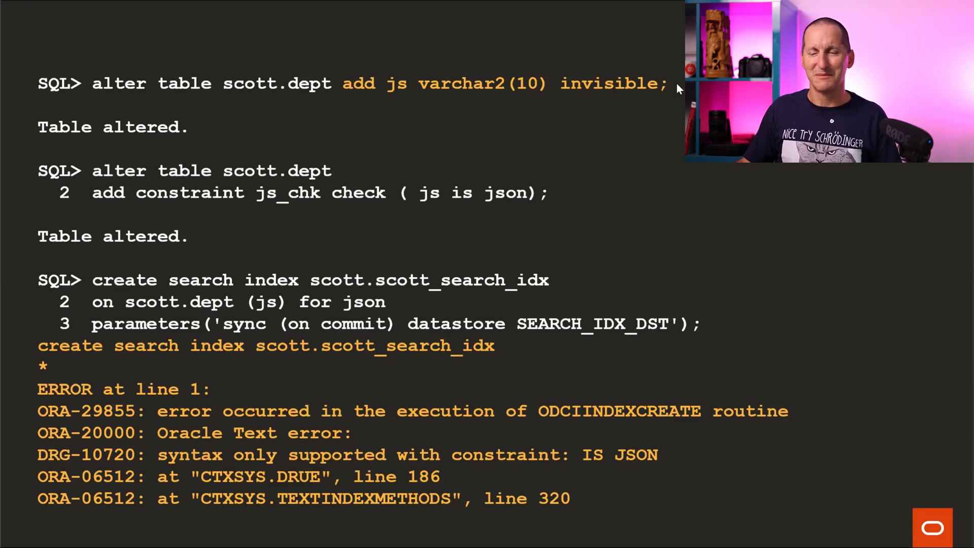